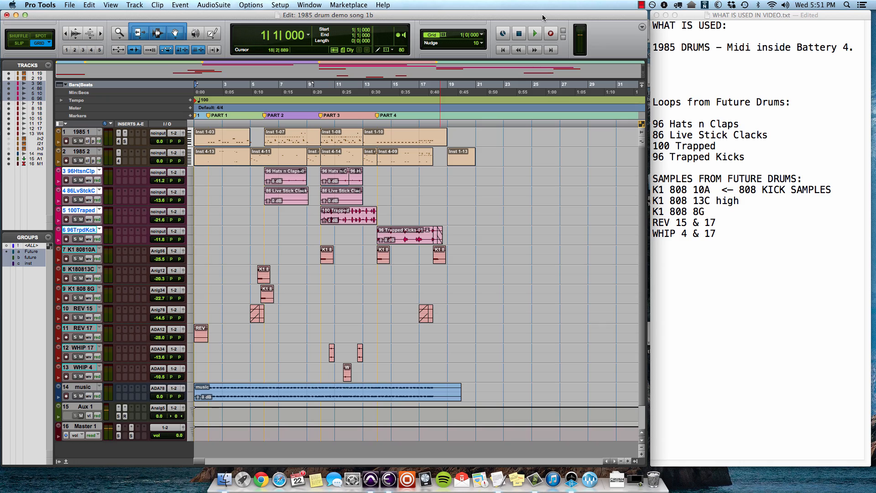
- Play the session and open Battery 4 on track 1985 1, showing the USA T NAT kit
left_click(534, 33)
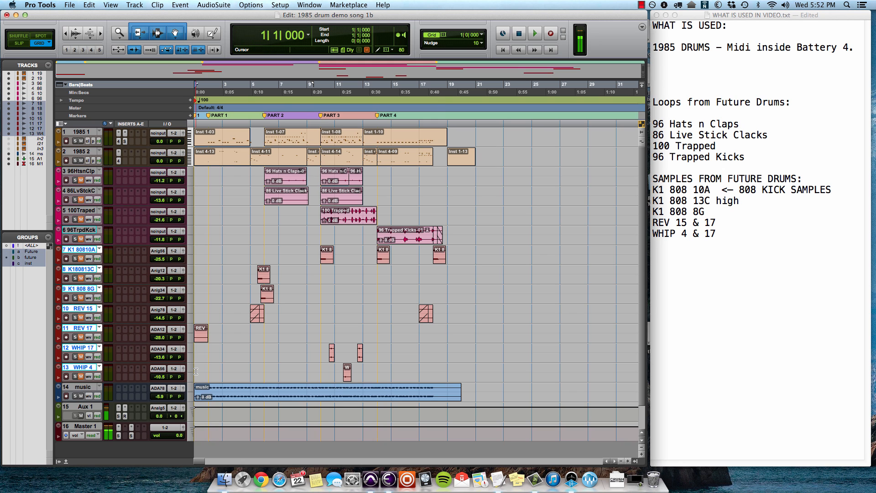
left_click(534, 33)
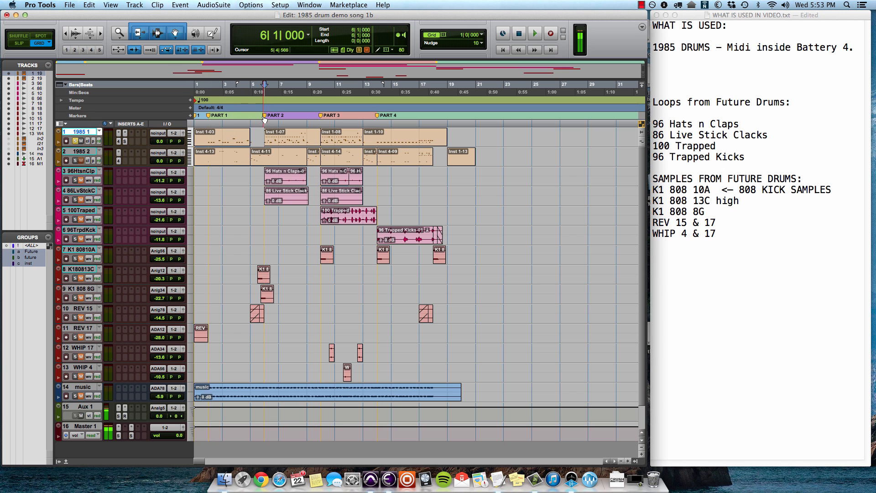
mouse_move(266, 116)
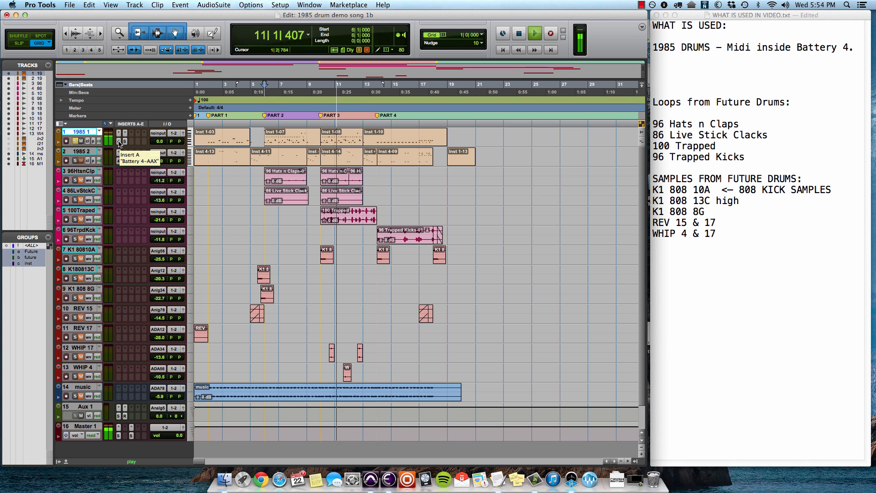
left_click(517, 33)
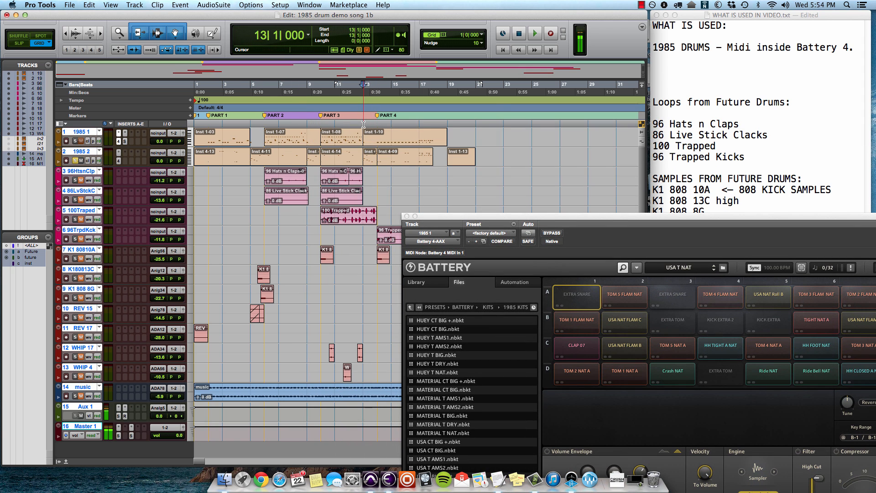
- Close the Battery 4 plug-in window for track 1985 1
left_click(535, 33)
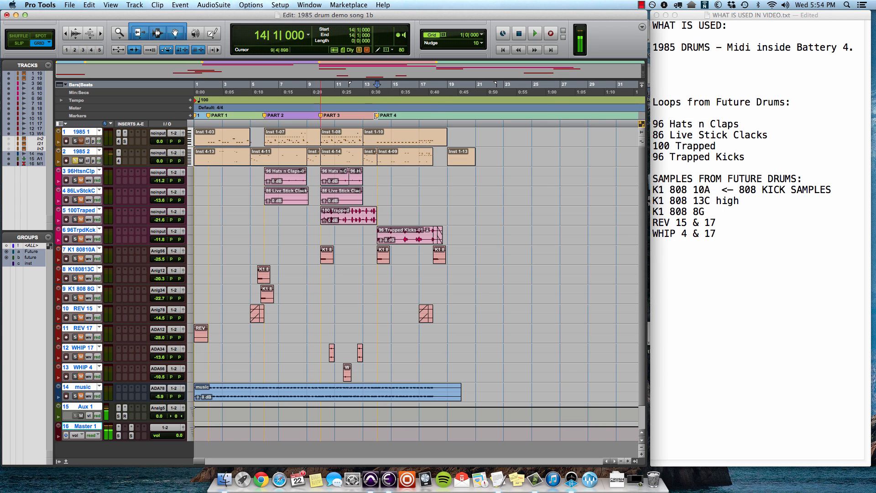
left_click(535, 34)
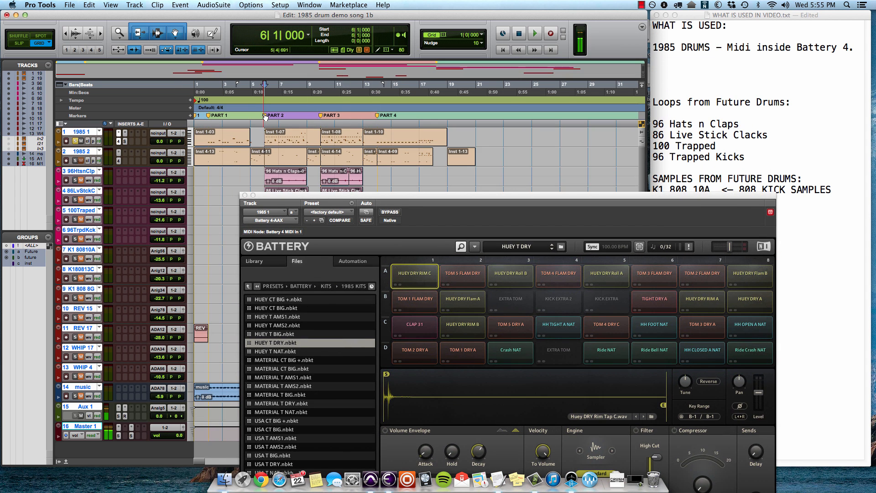
- Load the HUEY T AMS1 kit on 1985 1, then show 1985 2's Battery with MATERIAL T BIG
left_click(535, 33)
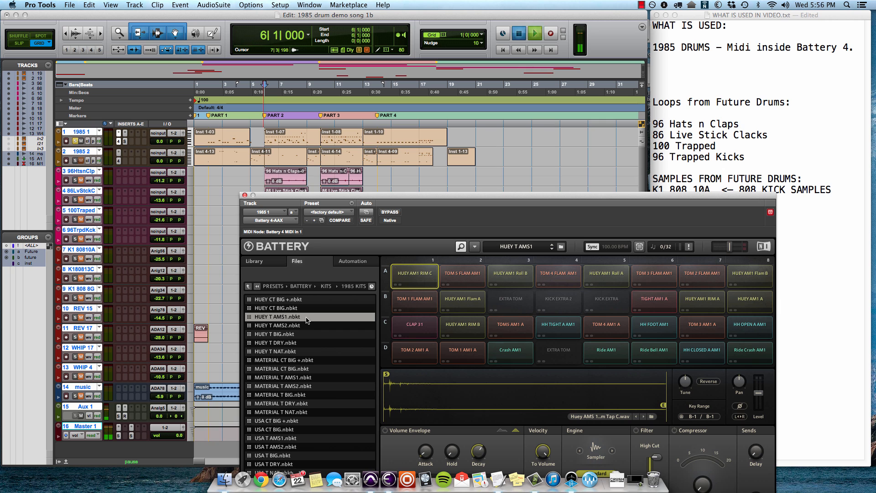
left_click(533, 35)
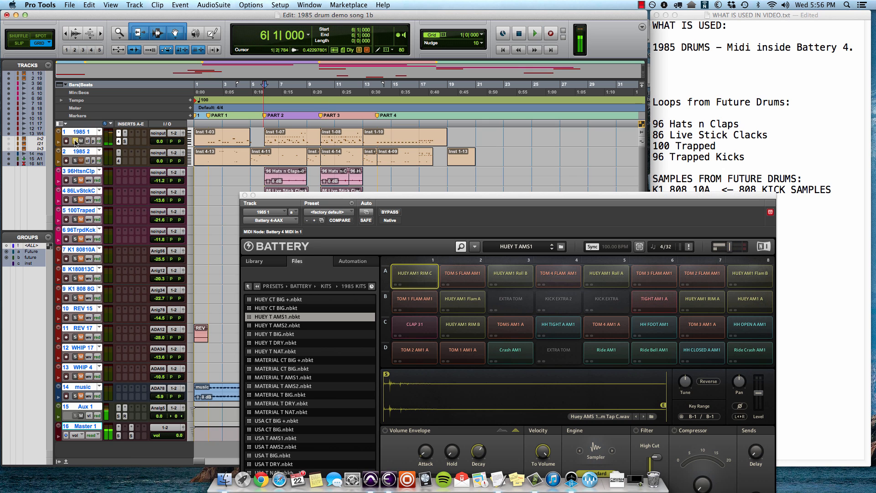
left_click(533, 33)
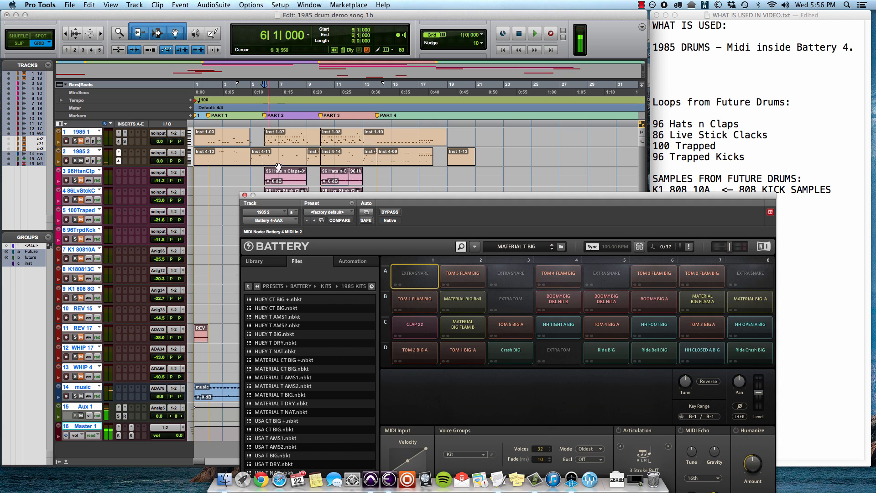
- Load HUEY CT BIG on 1985 2, play from bar 4, and show 1985 1's Battery
left_click(276, 309)
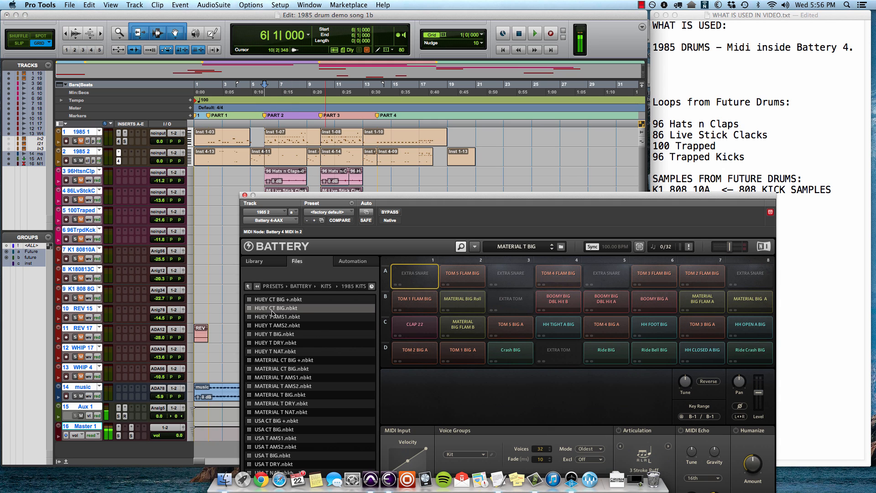
mouse_move(307, 313)
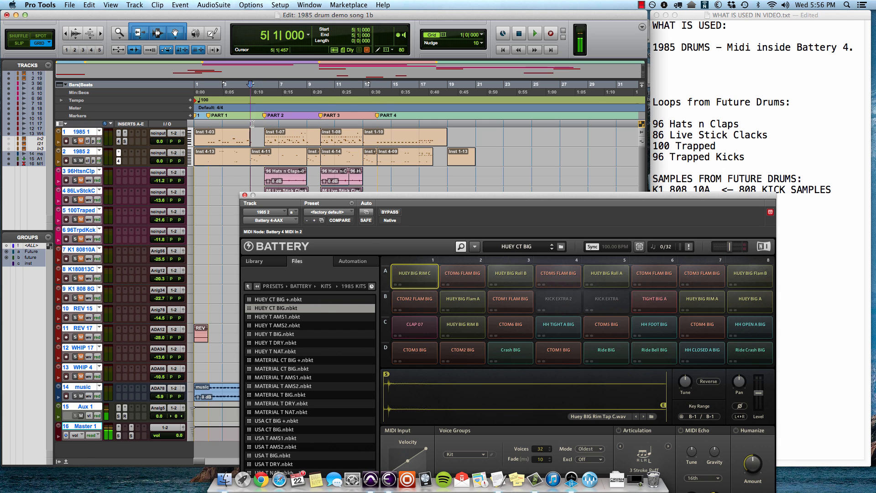
left_click(534, 33)
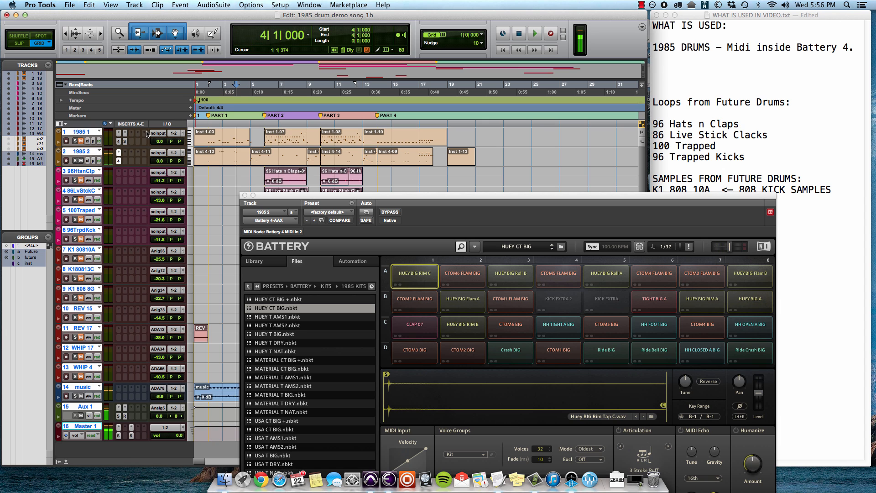
left_click(534, 33)
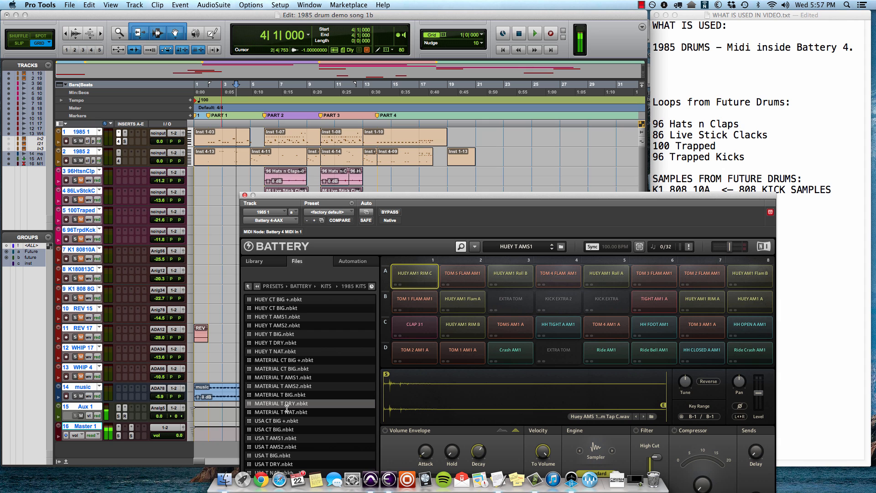
- Load the MATERIAL T NAT kit into track 1985 1's Battery and close its window
left_click(277, 411)
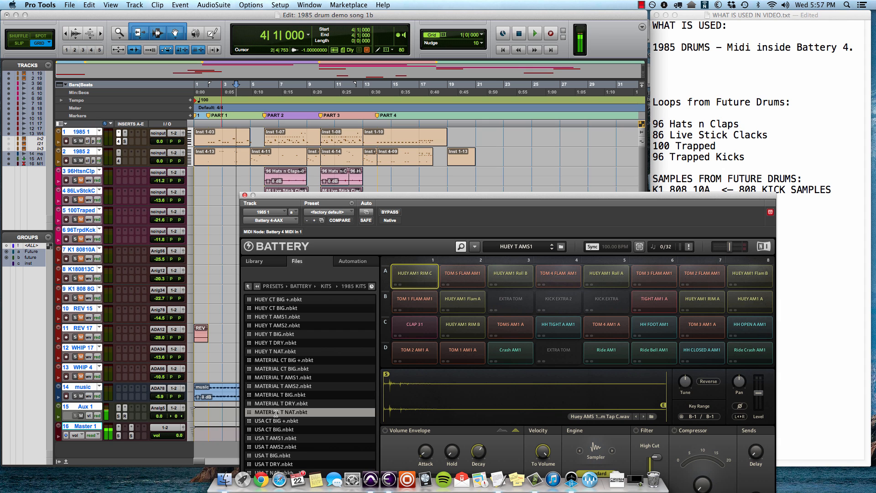
left_click(281, 412)
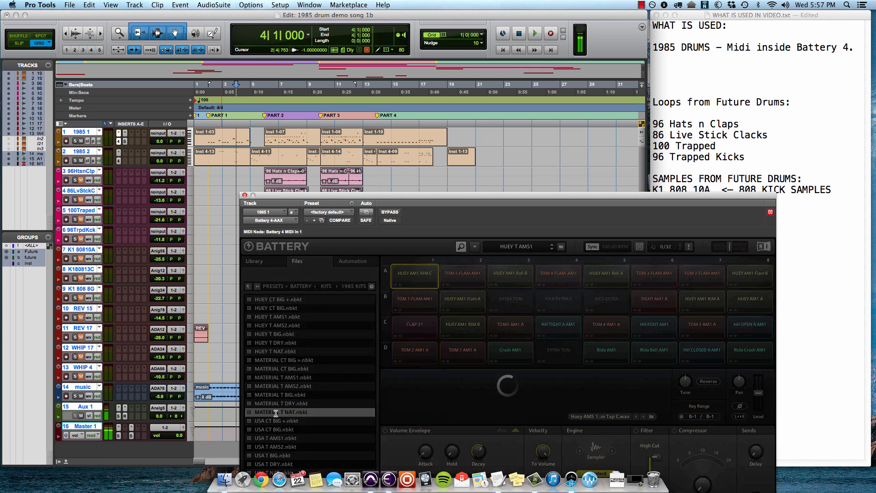
left_click(281, 412)
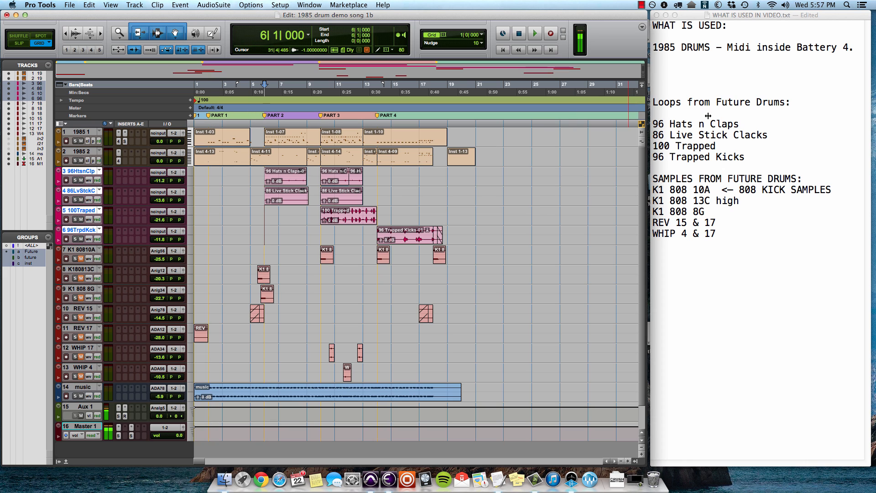
mouse_move(690, 122)
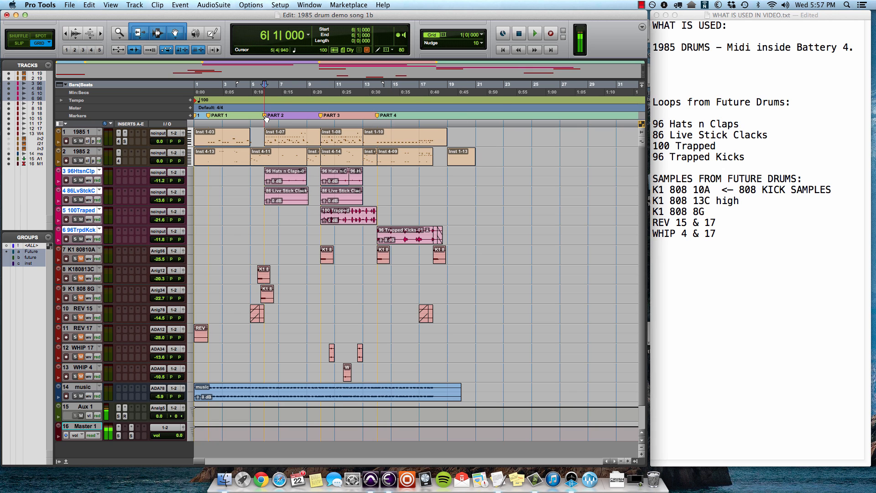
- Raise Future Drums loop tracks 3–6 by about 3 dB, then play from bar 10 and stop
left_click(535, 33)
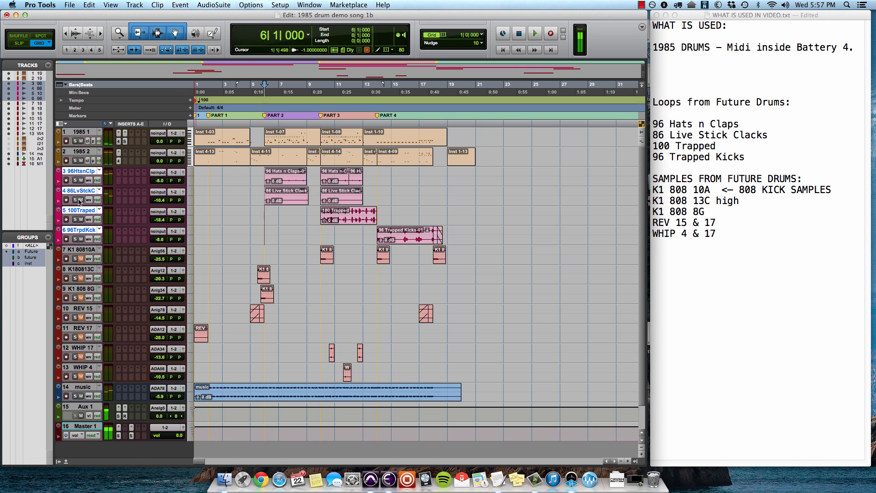
left_click(535, 34)
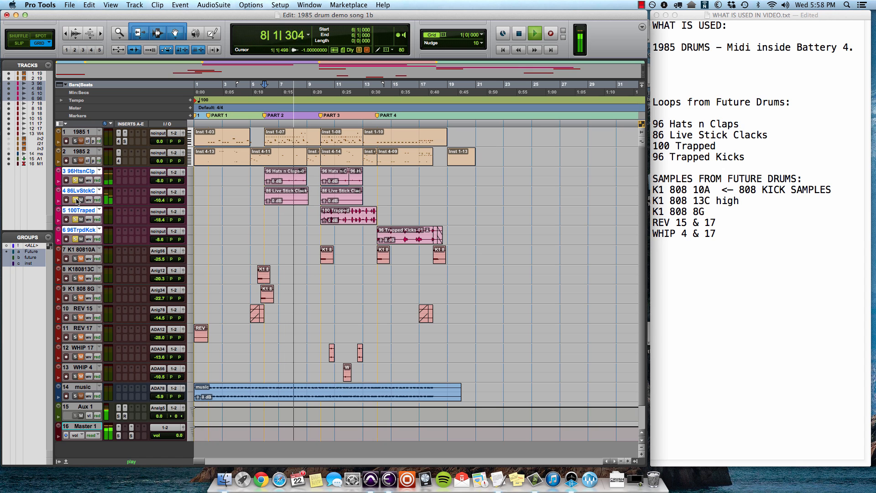
left_click(534, 34)
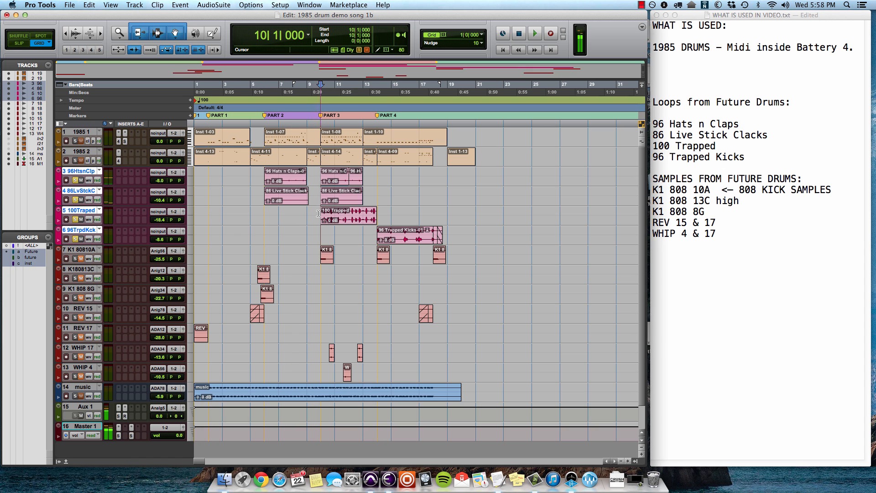
left_click(534, 33)
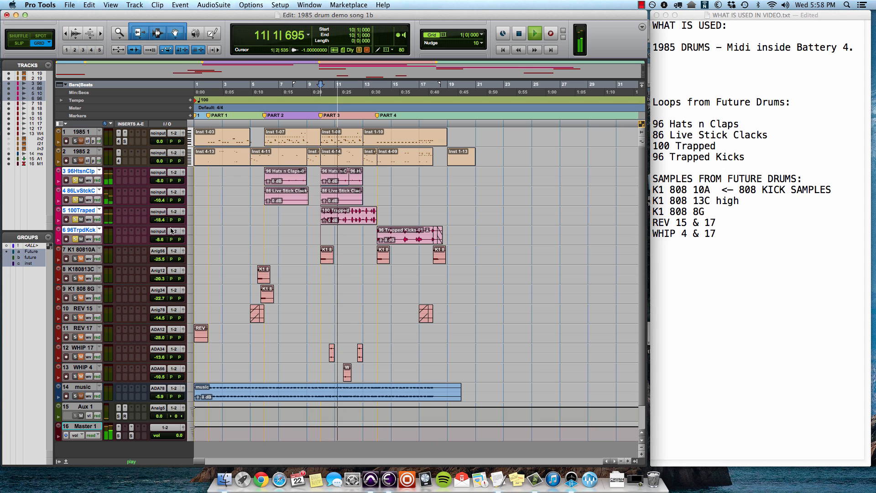
left_click(517, 33)
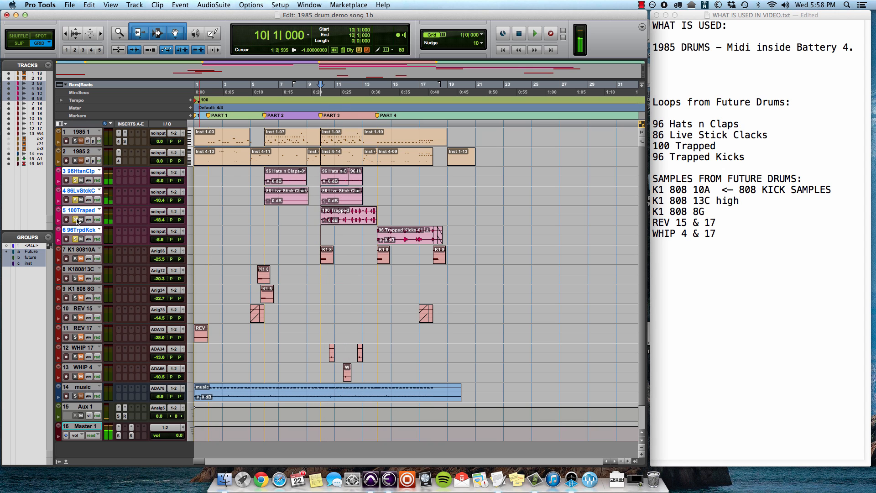
left_click(535, 33)
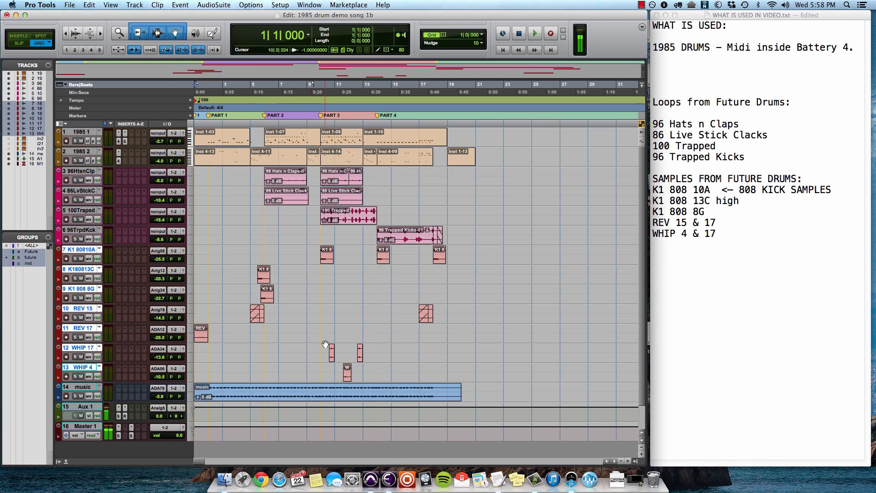
- Play the drum demo from bar 1 with the 1985 tracks at about -2.7 and -4.5 dB
left_click(534, 33)
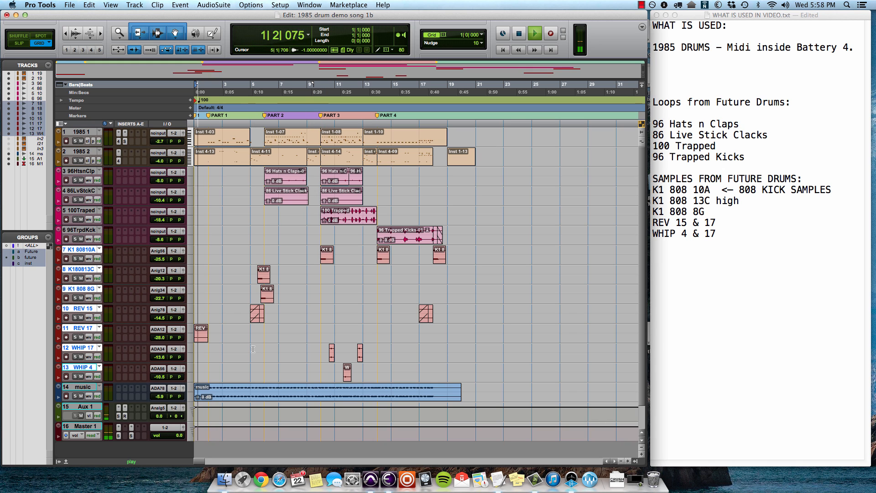